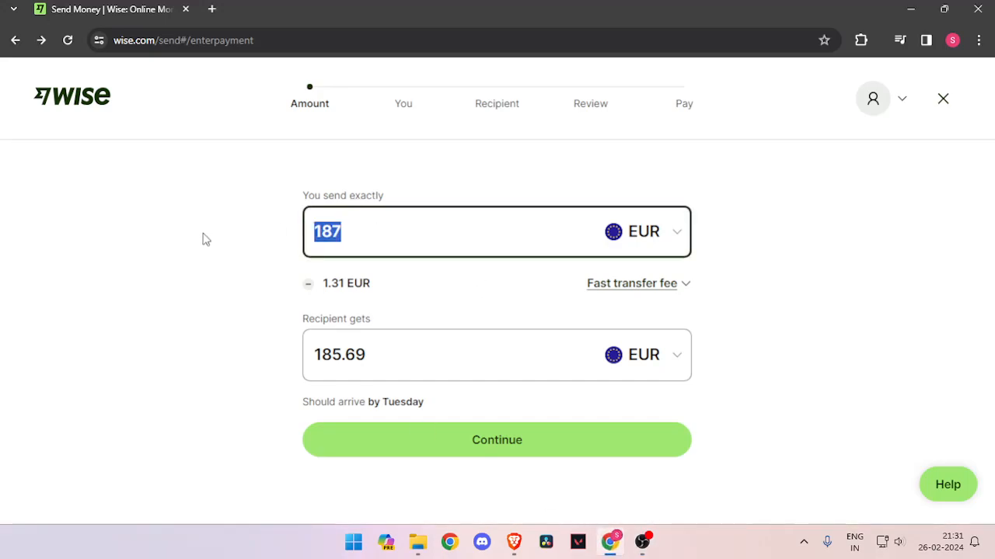
Accept the 187 EUR amount and scroll through the personal-details form showing India as residence.
{"action": "double_click", "coordinate": [323, 318]}
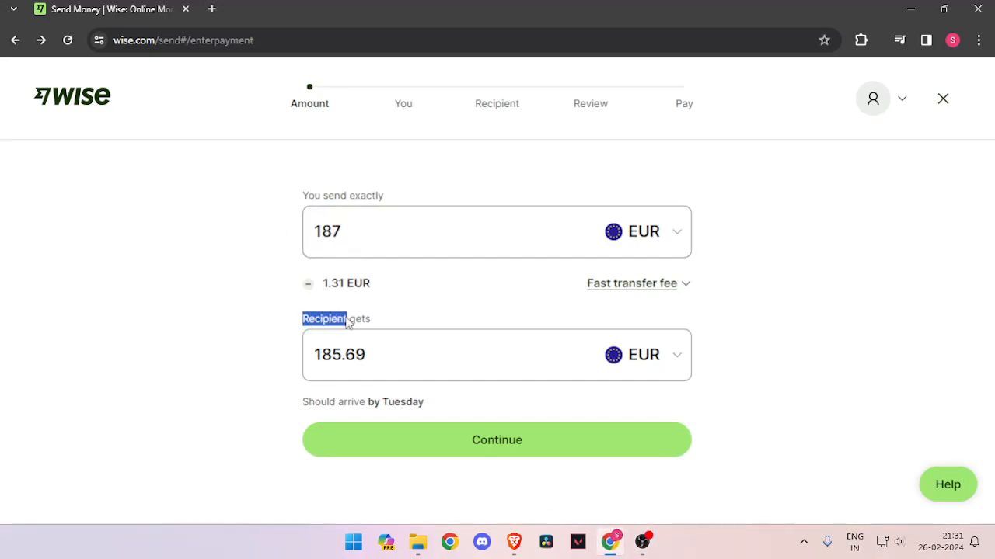
{"action": "mouse_move", "coordinate": [633, 371]}
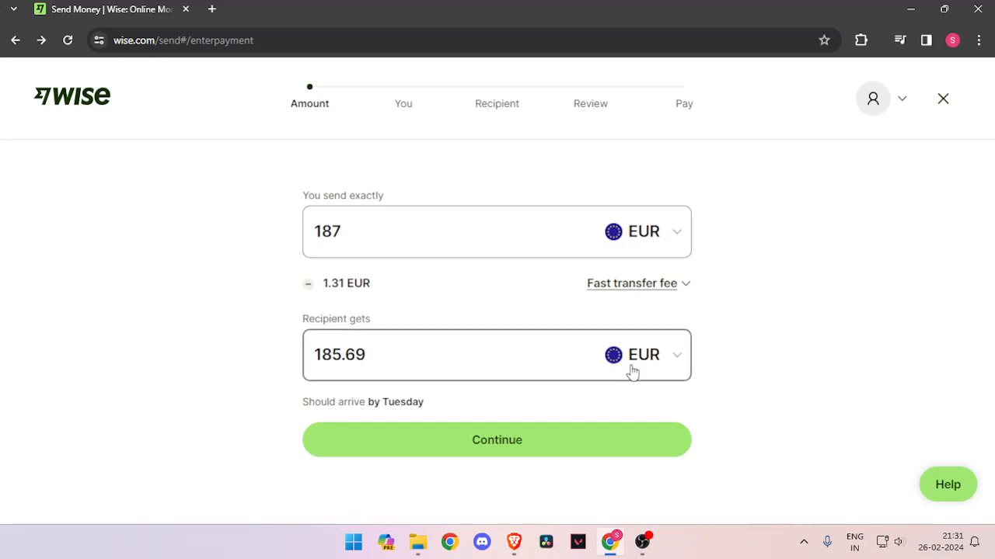
{"action": "mouse_move", "coordinate": [491, 444]}
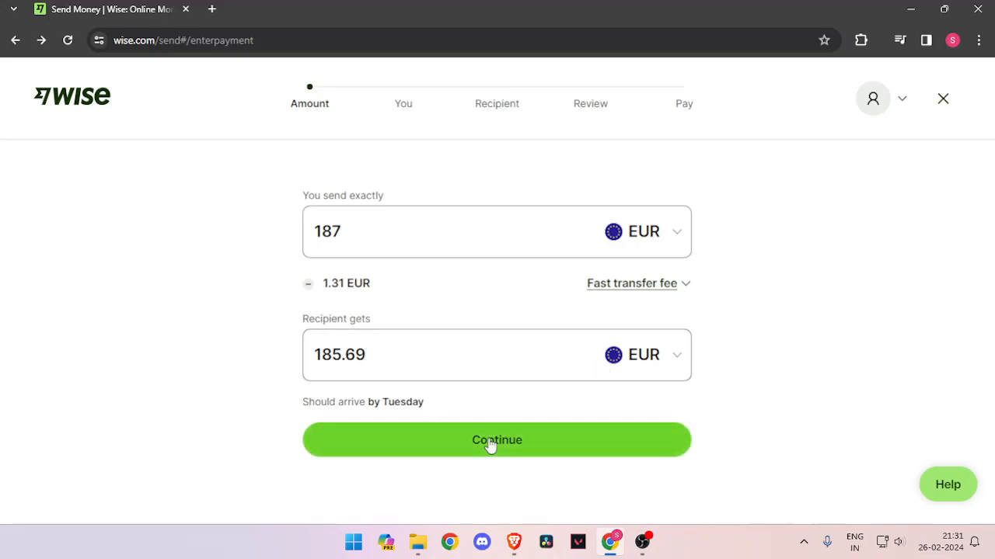
{"action": "left_click", "coordinate": [496, 440]}
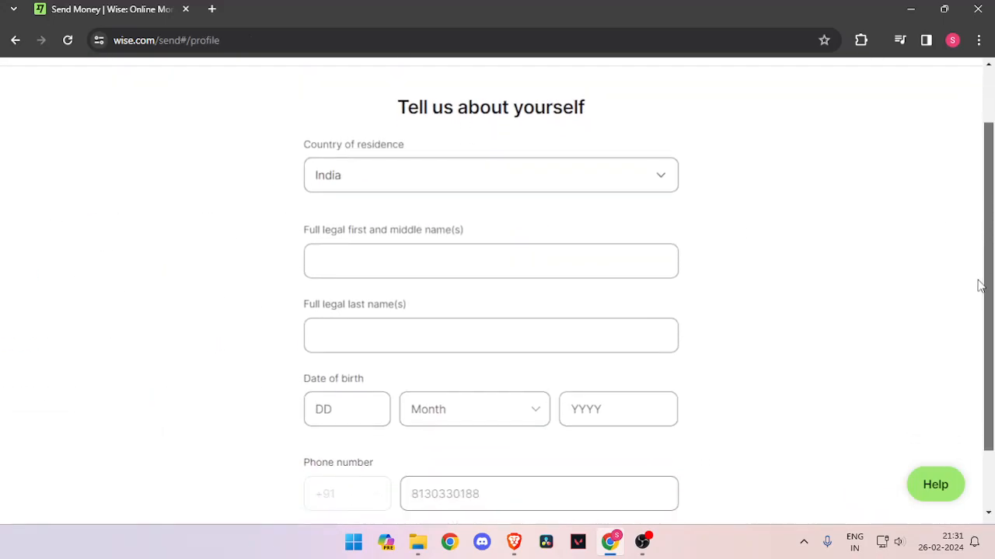
{"action": "scroll", "scroll_direction": "down", "scroll_amount": 3}
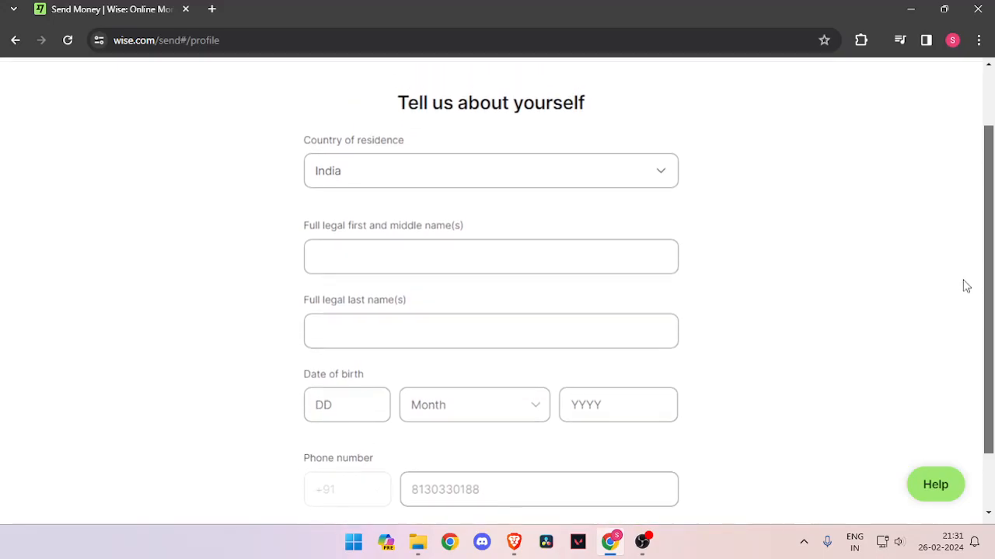
{"action": "scroll", "scroll_direction": "down", "scroll_amount": 3}
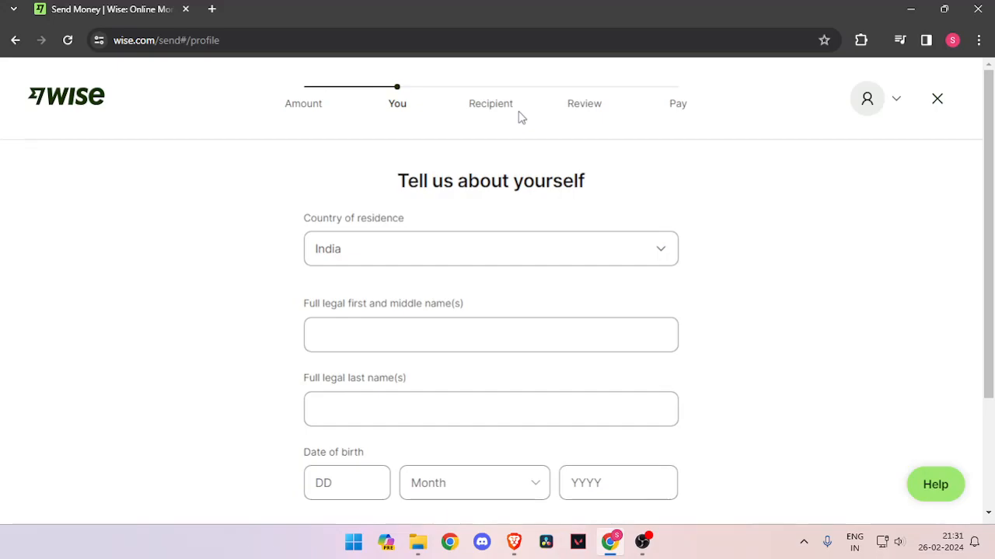
{"action": "mouse_move", "coordinate": [547, 111]}
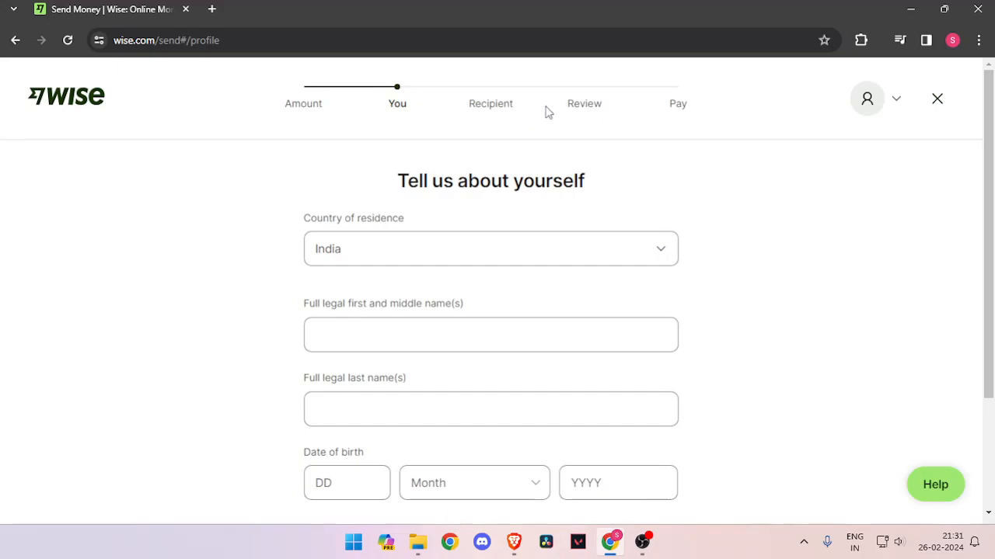
{"action": "mouse_move", "coordinate": [664, 463]}
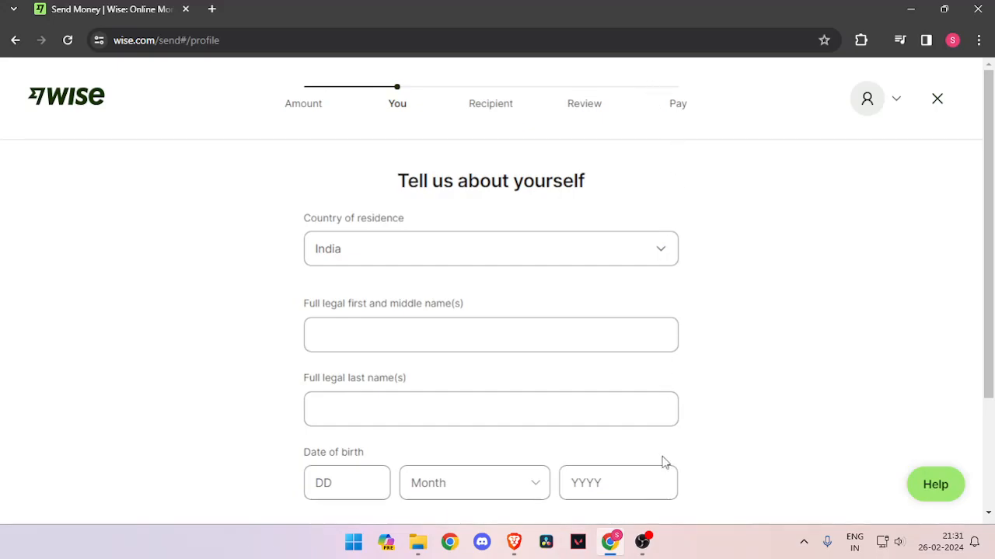